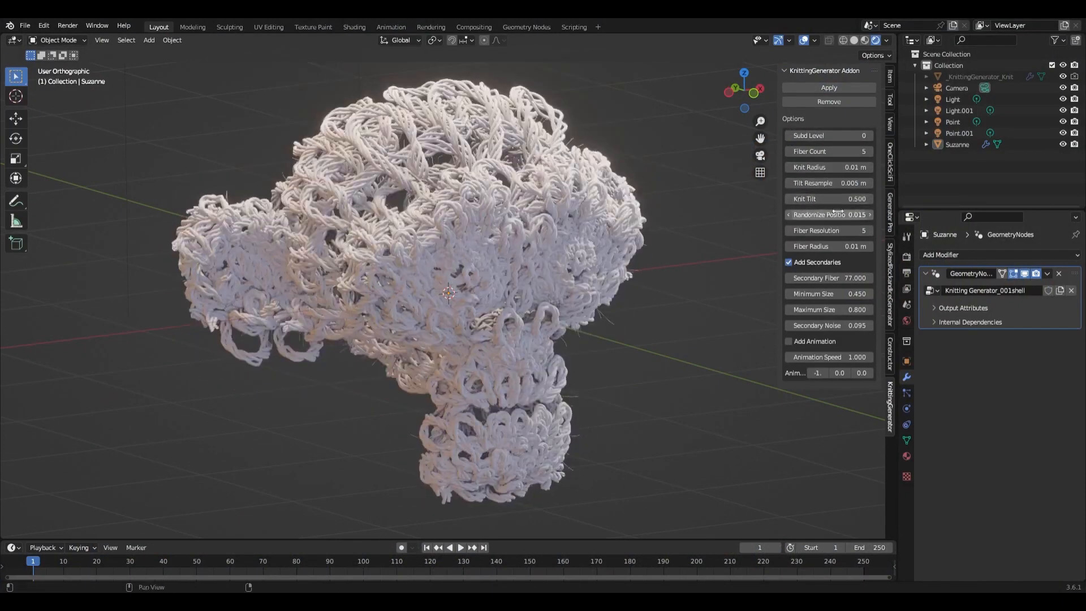
Preview the knitted example models, then start a new General scene with the default cube
{"action": "left_click", "coordinate": [868, 135]}
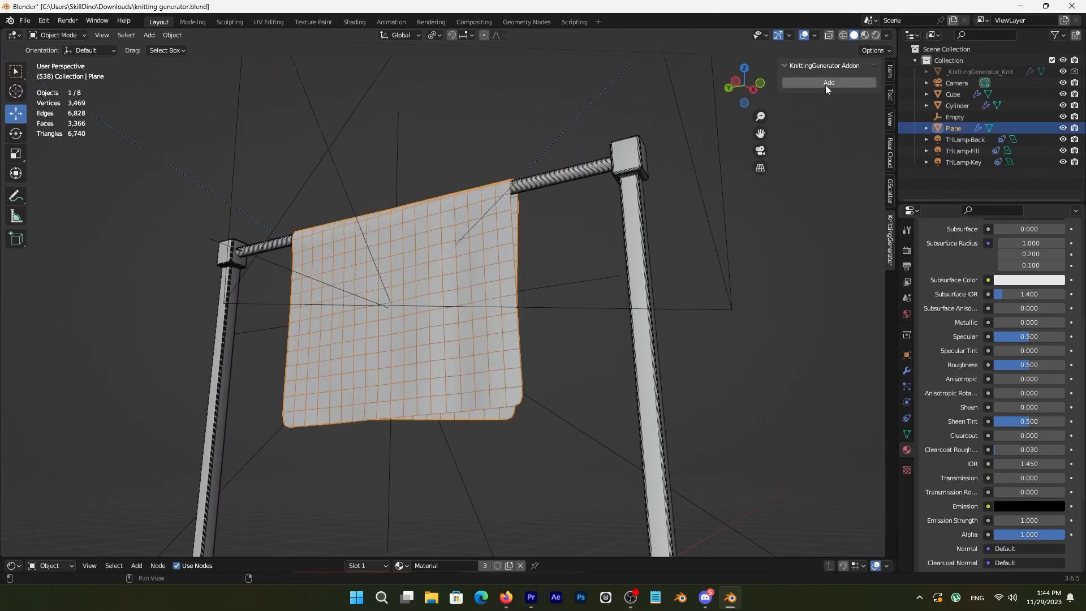
{"action": "left_click", "coordinate": [826, 83]}
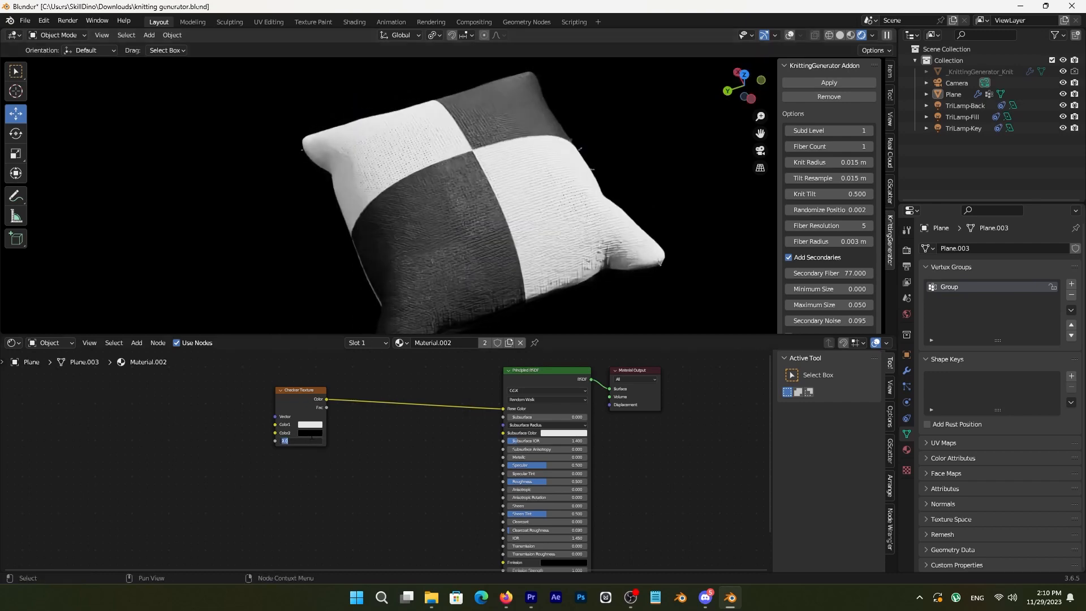
{"action": "left_click", "coordinate": [310, 424]}
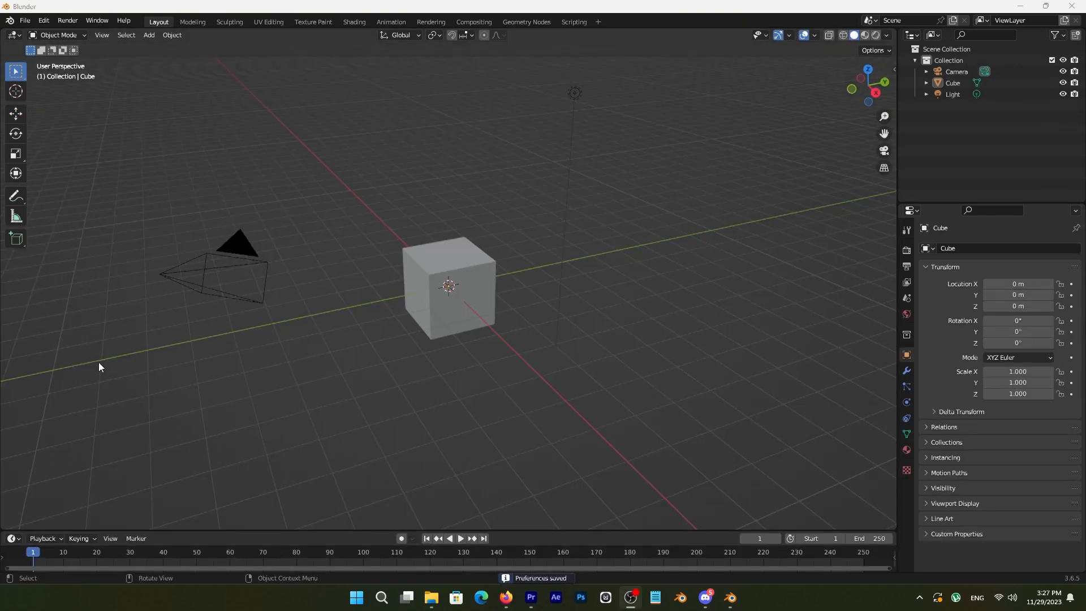
Install the KnittingGenerator.zip add-on through Preferences > Add-ons
{"action": "left_click", "coordinate": [43, 21]}
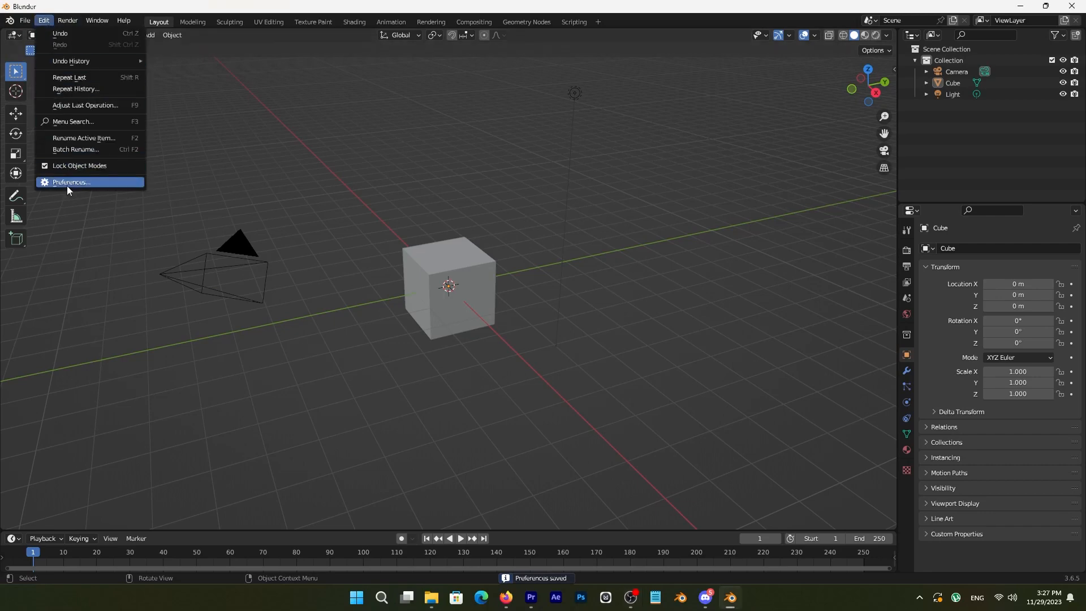
{"action": "left_click", "coordinate": [71, 182]}
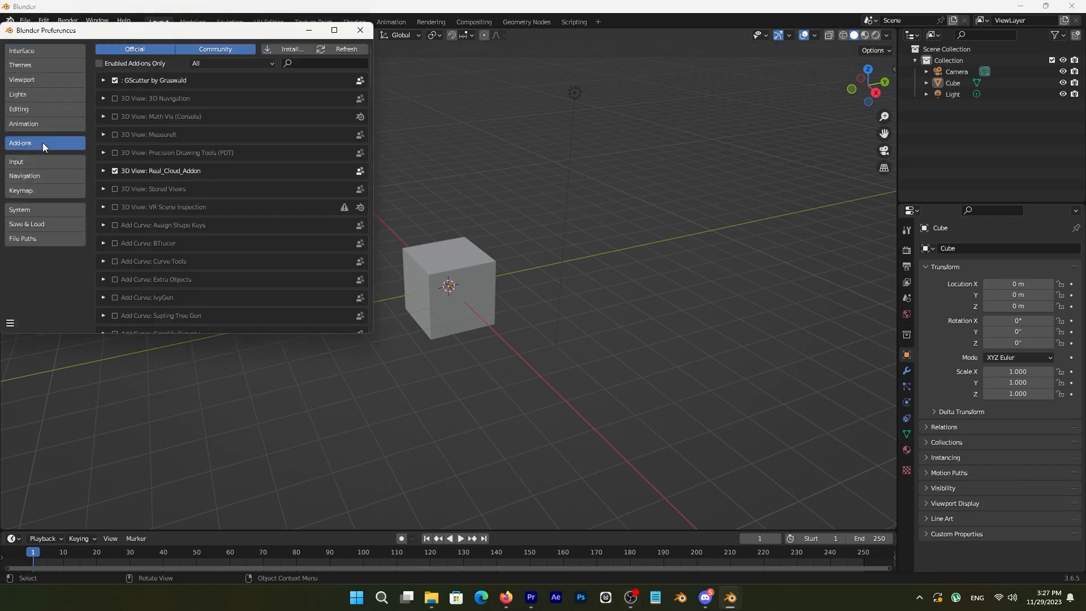
{"action": "left_click", "coordinate": [292, 50]}
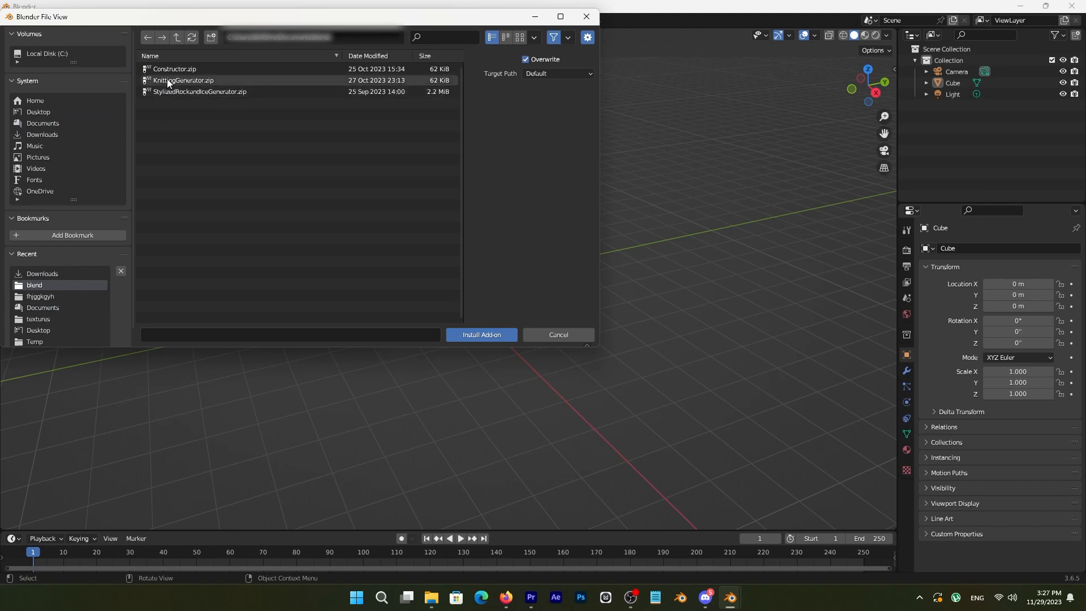
{"action": "left_click", "coordinate": [183, 80]}
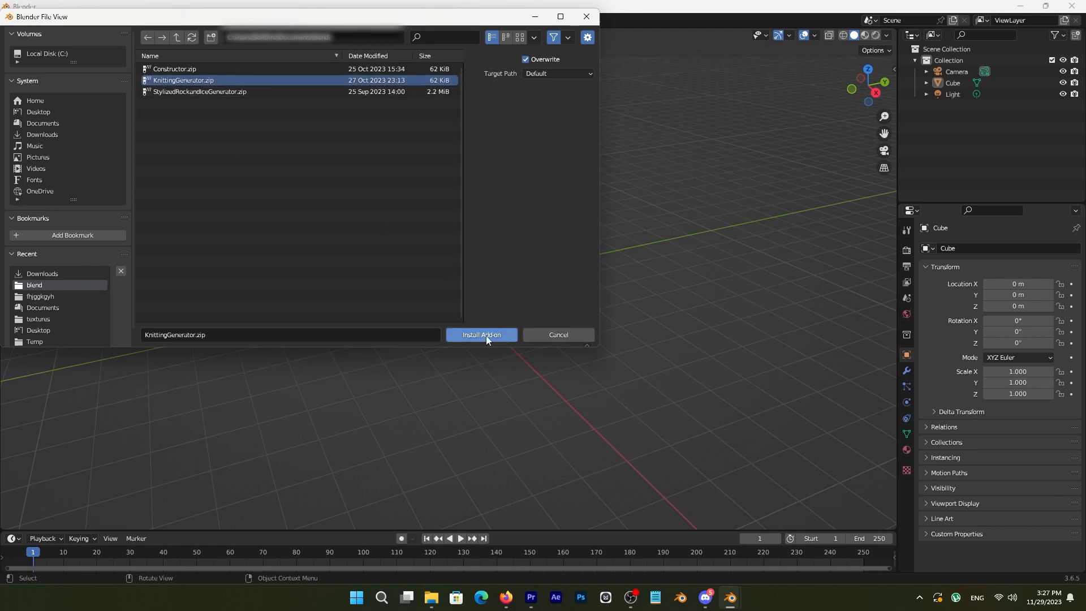
{"action": "left_click", "coordinate": [481, 334]}
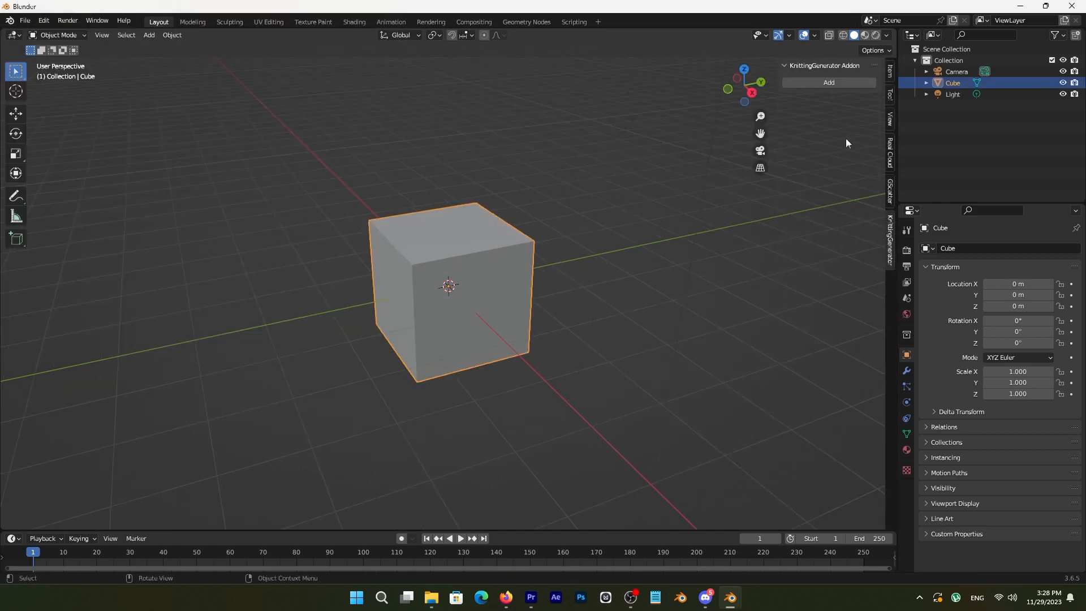
Add the knitting generator to the cube with subdivision level 3, and orbit to inspect it
{"action": "left_click", "coordinate": [827, 83]}
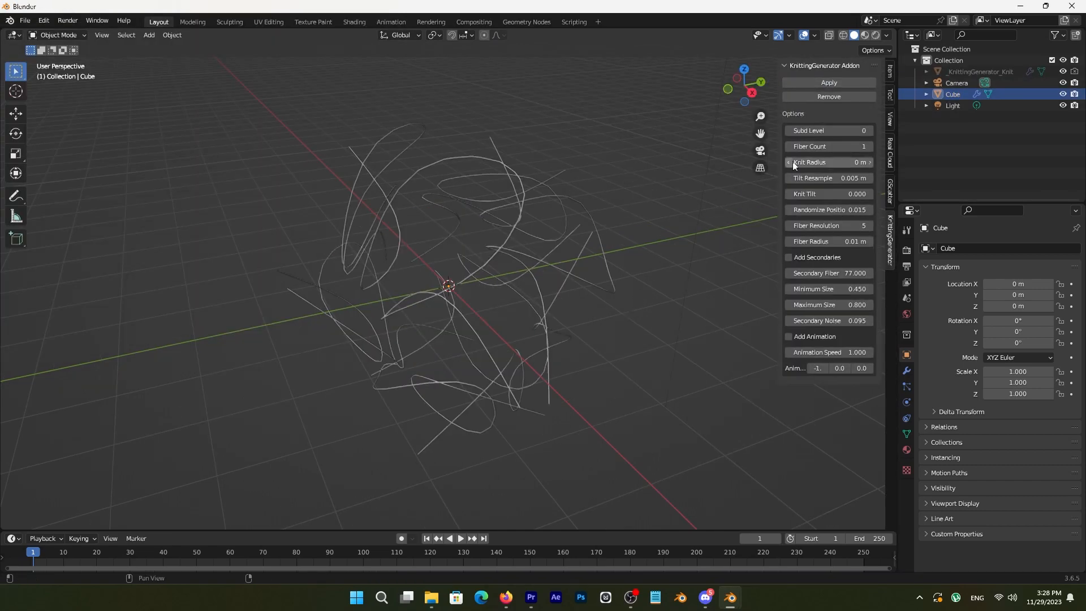
{"action": "left_click", "coordinate": [868, 130]}
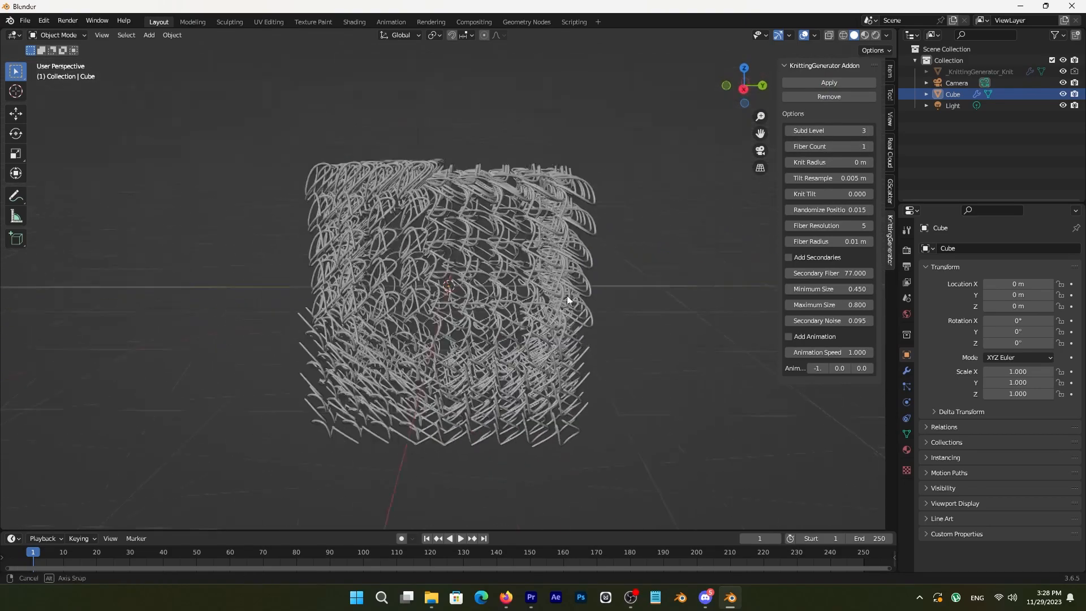
{"action": "left_click_drag", "start_coordinate": [568, 300], "coordinate": [608, 308]}
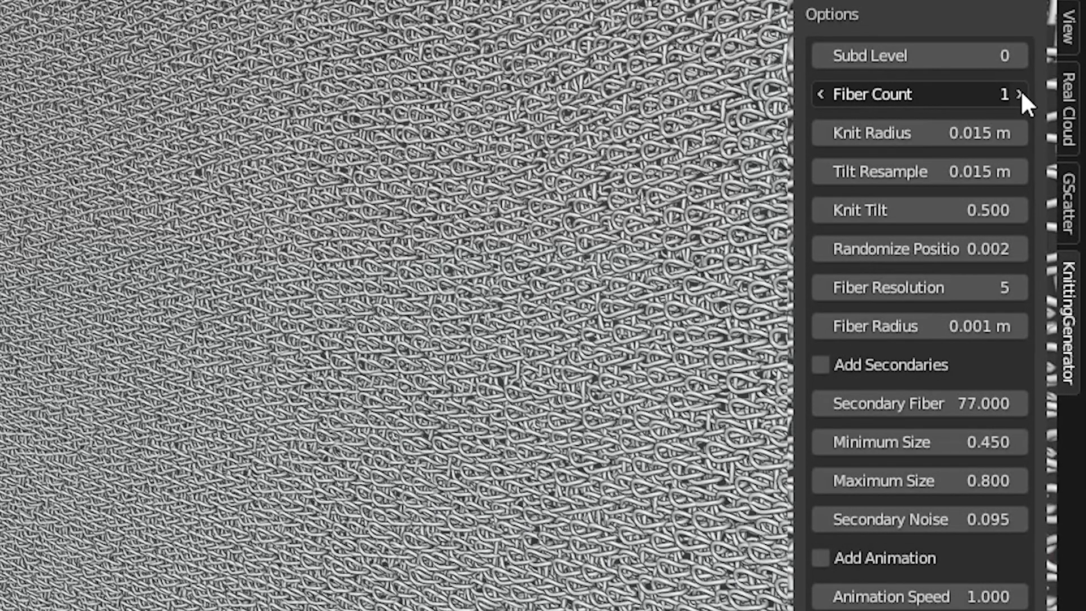
Raise Fiber Count to 3, Fiber Radius to 0.0021 and Knit Radius to 0.03
{"action": "left_click", "coordinate": [1018, 93]}
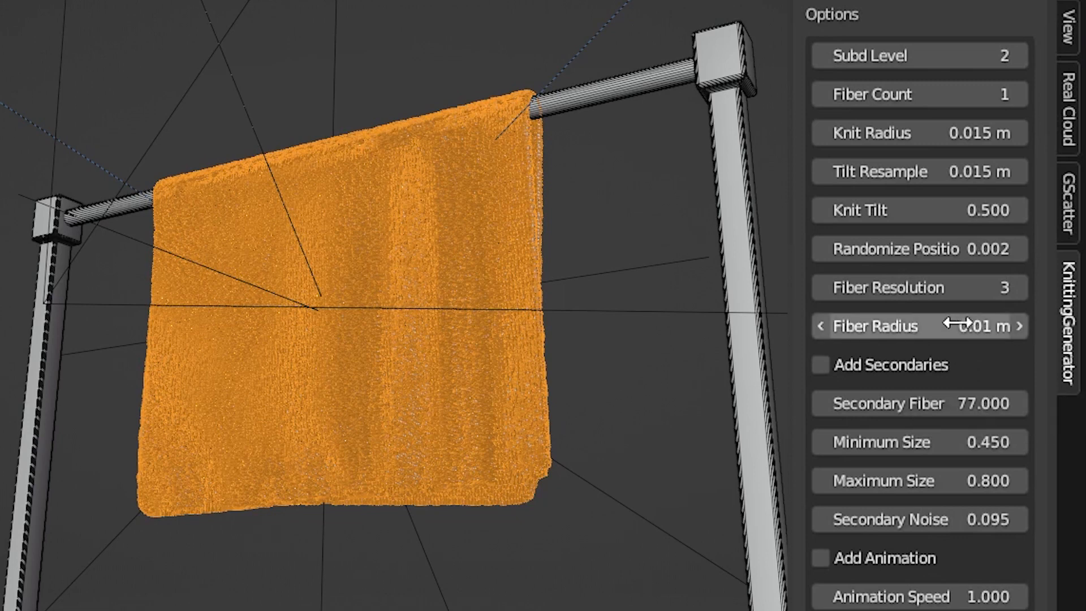
{"action": "left_click", "coordinate": [917, 326]}
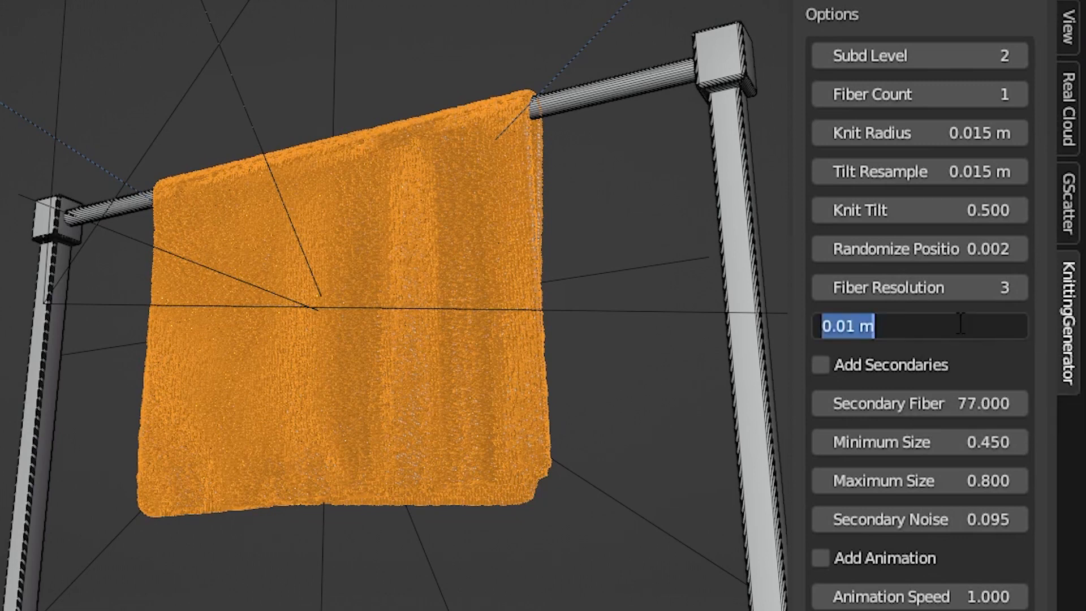
{"action": "type", "text": ".0021"}
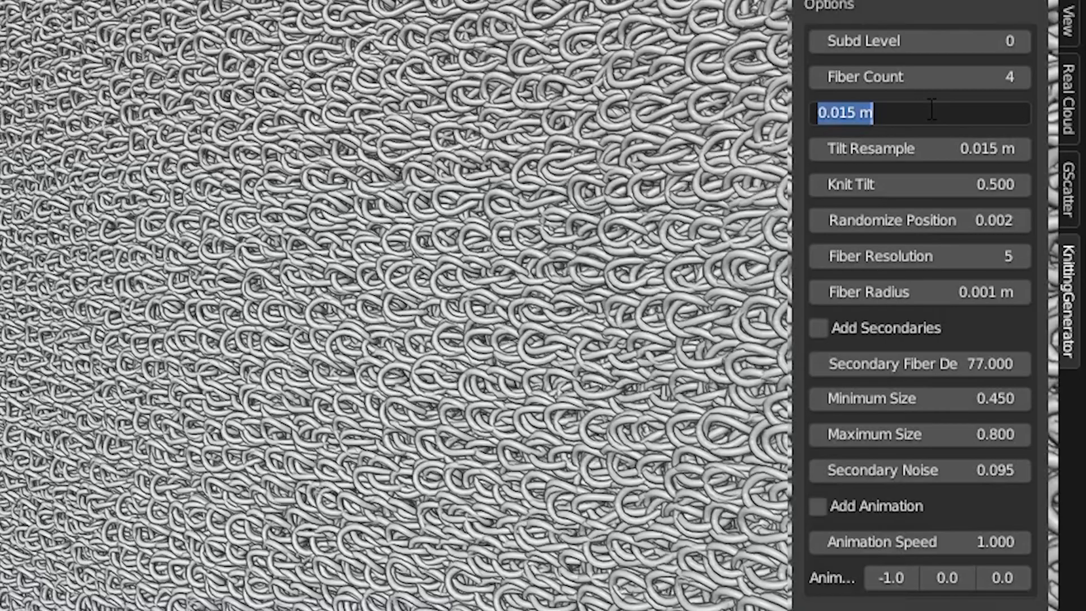
{"action": "type", "text": ".03"}
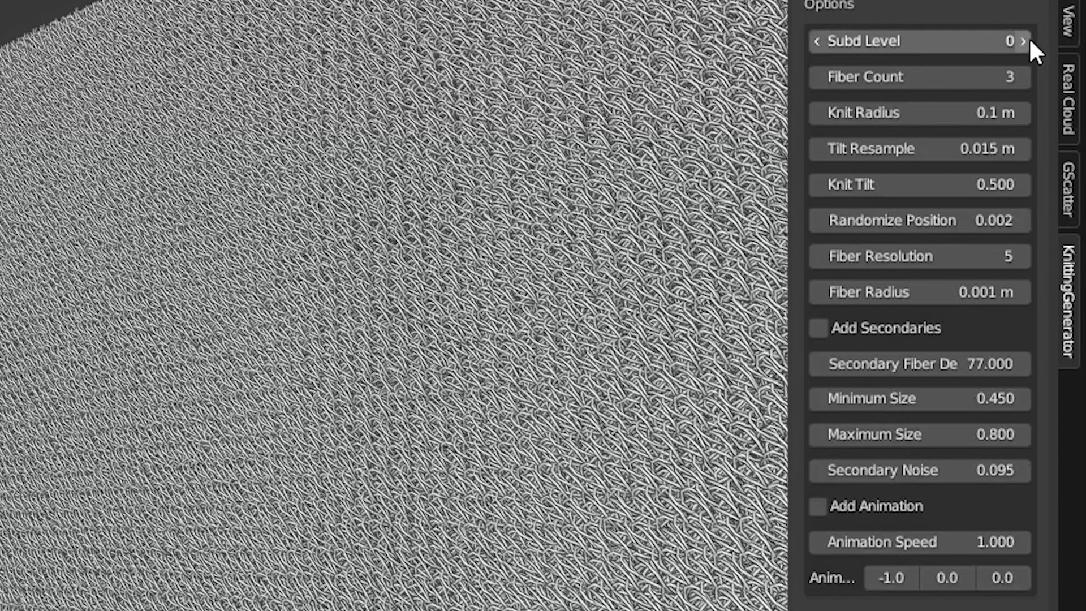
Raise the subdivision level and Fiber Resolution to 10, and enable secondary fibres
{"action": "left_click", "coordinate": [1021, 41]}
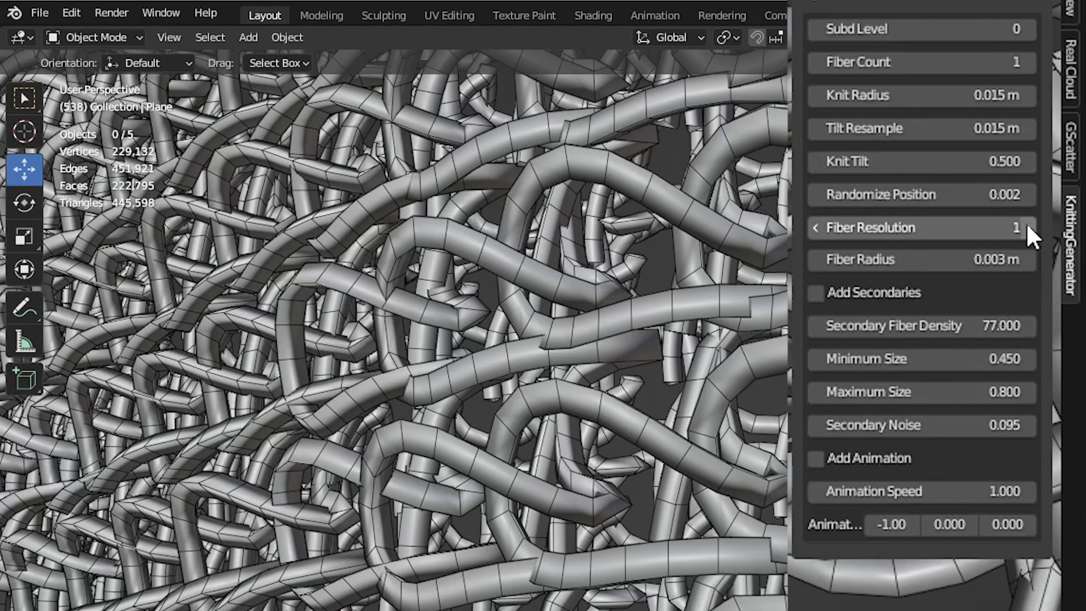
{"action": "left_click", "coordinate": [1031, 227]}
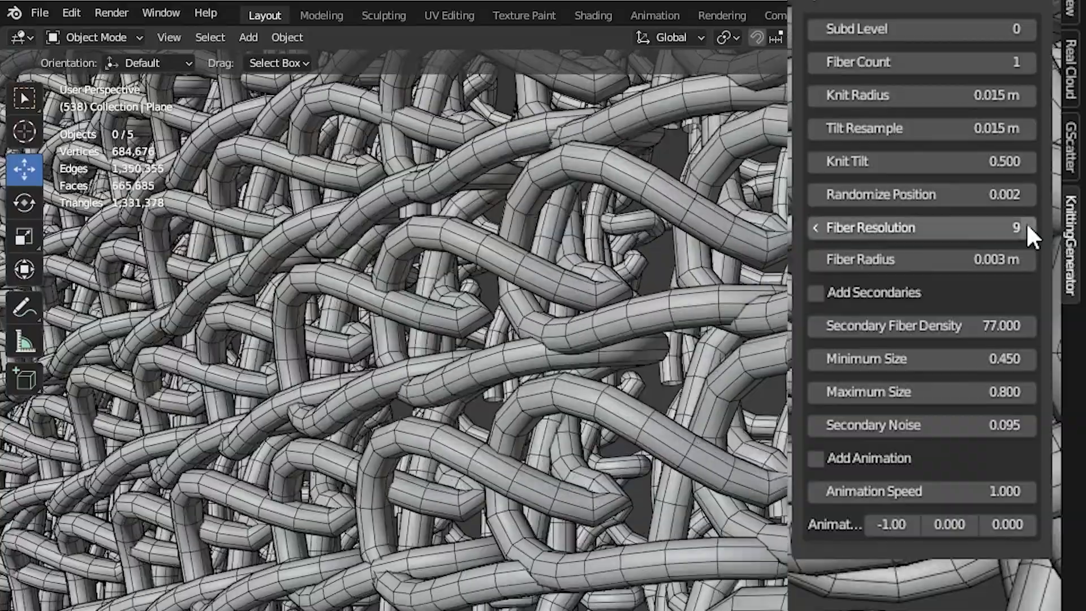
{"action": "left_click", "coordinate": [1024, 228]}
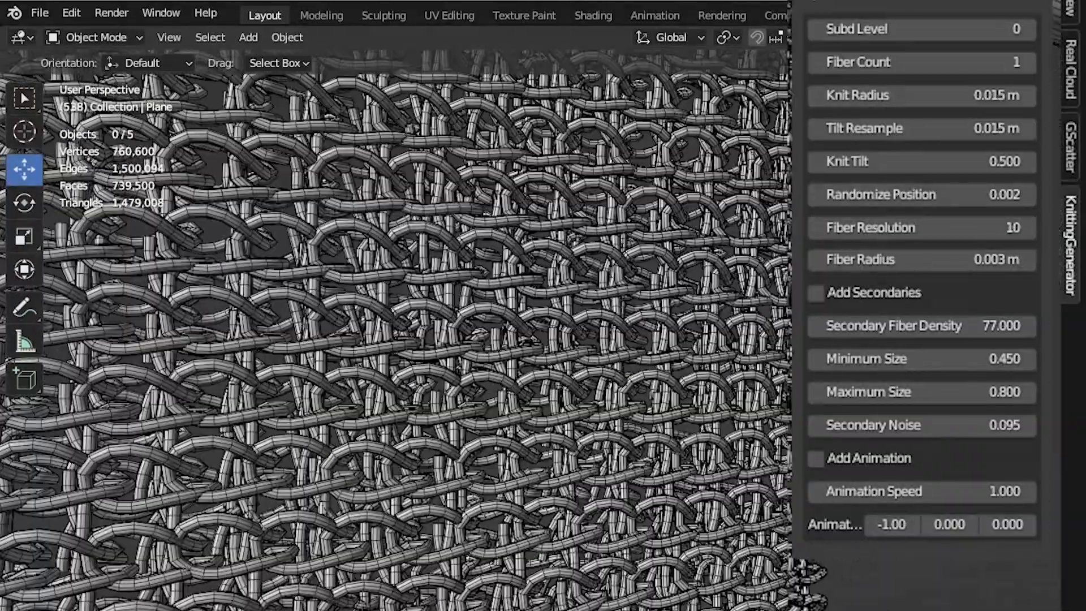
{"action": "left_click", "coordinate": [815, 292]}
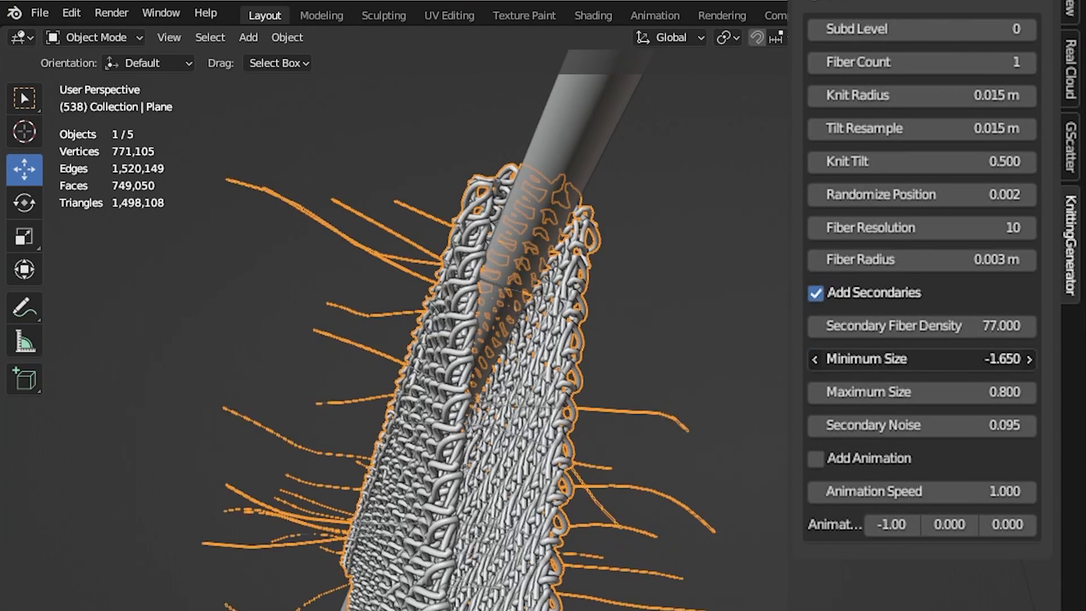
Lower the frizz Minimum Size and drag Maximum Size to about 0.4
{"action": "left_click_drag", "start_coordinate": [935, 358], "coordinate": [921, 363]}
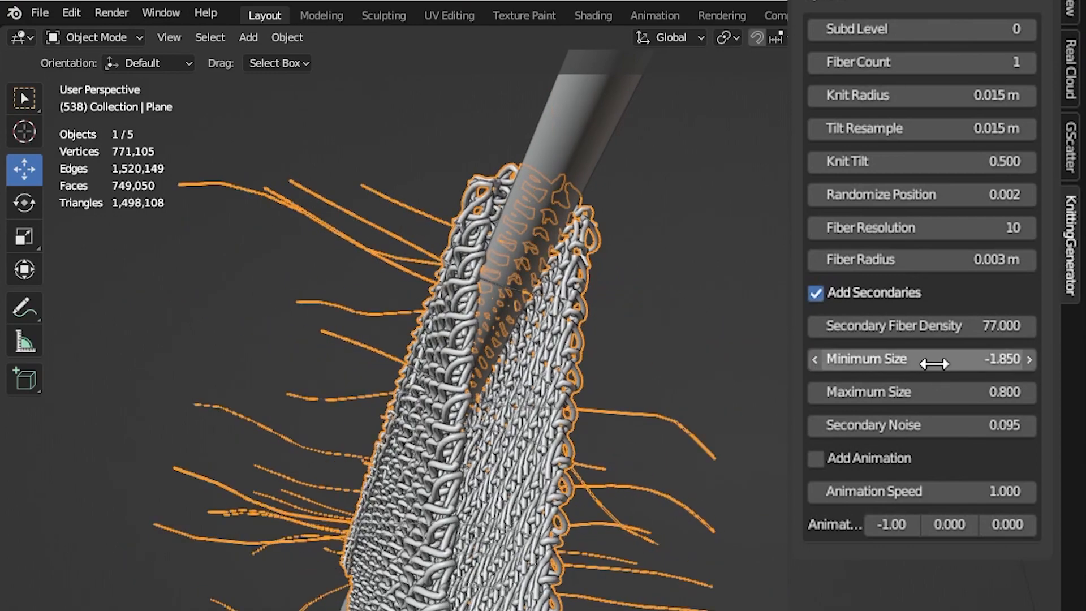
{"action": "mouse_move", "coordinate": [922, 392]}
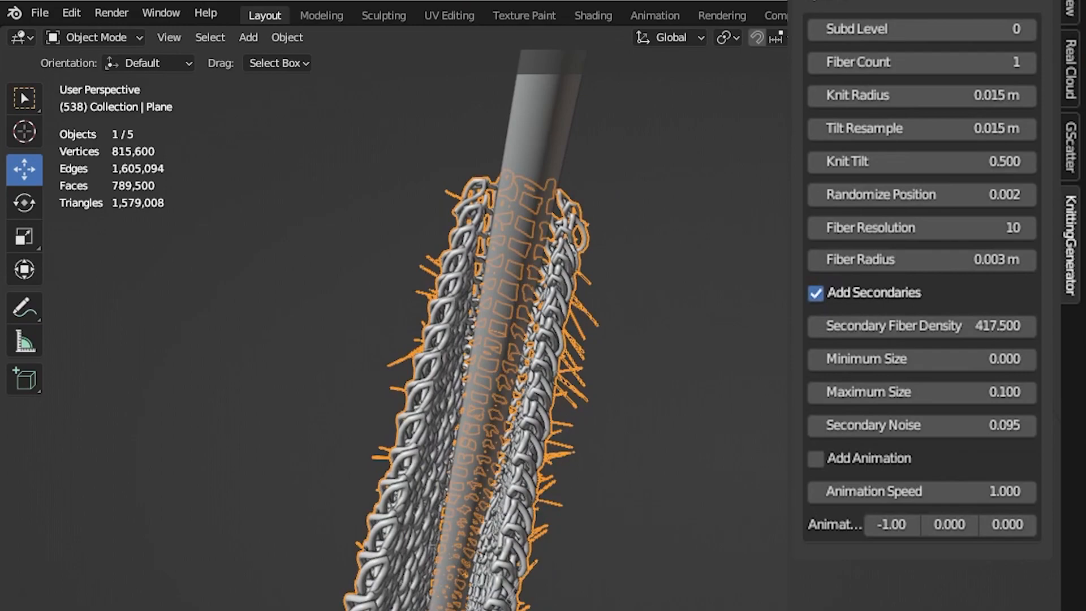
{"action": "left_click_drag", "start_coordinate": [921, 425], "coordinate": [1024, 424]}
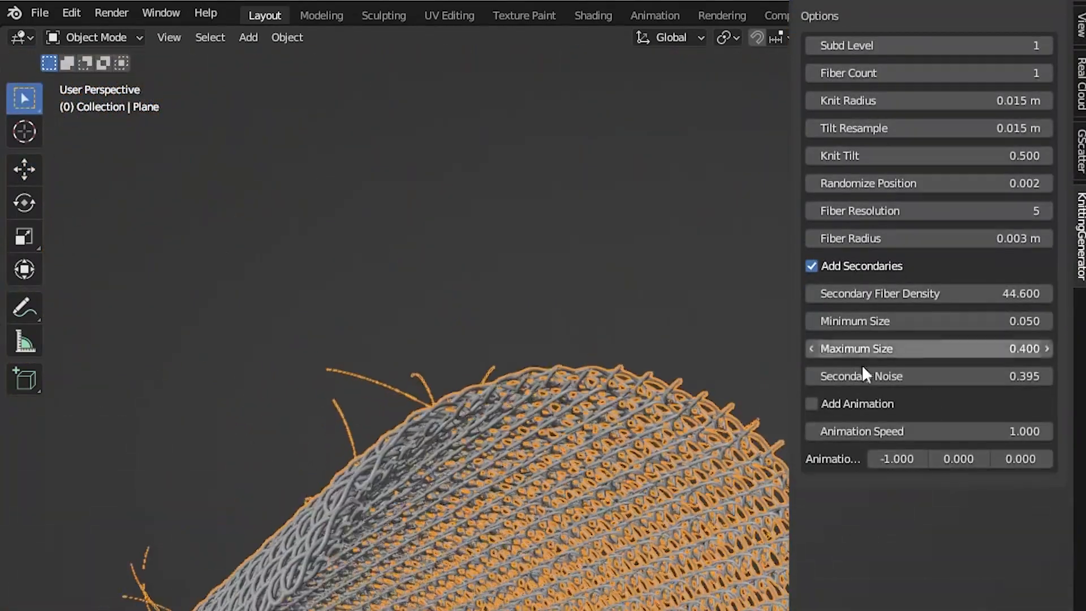
Enable Add Animation in the KnittingGenerator panel
{"action": "left_click", "coordinate": [810, 403]}
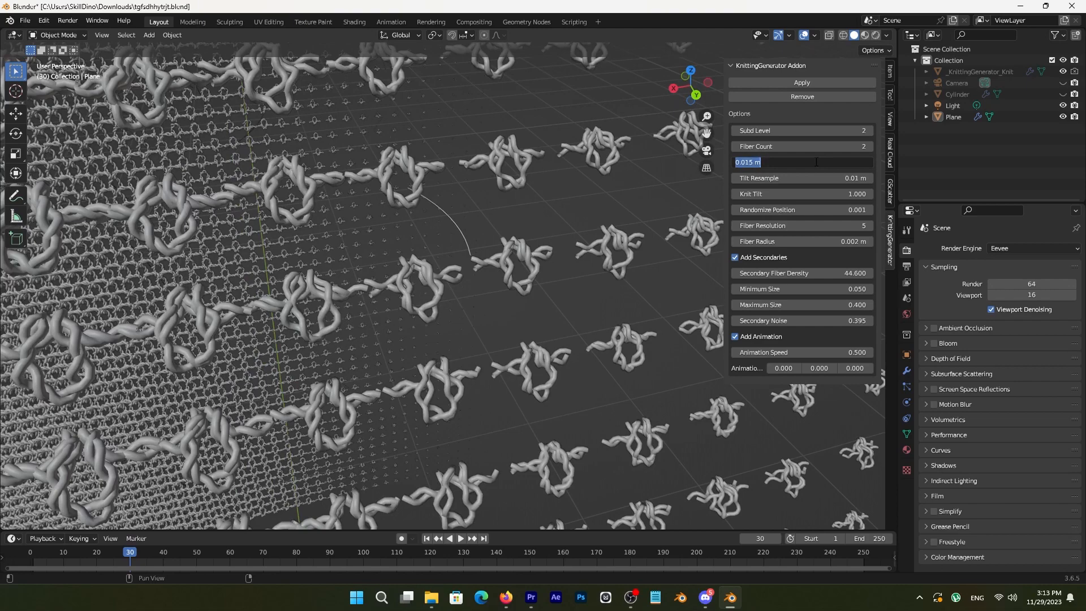
Set Knit Radius to 0.01 and begin editing the Subd Level value
{"action": "type", "text": ".01"}
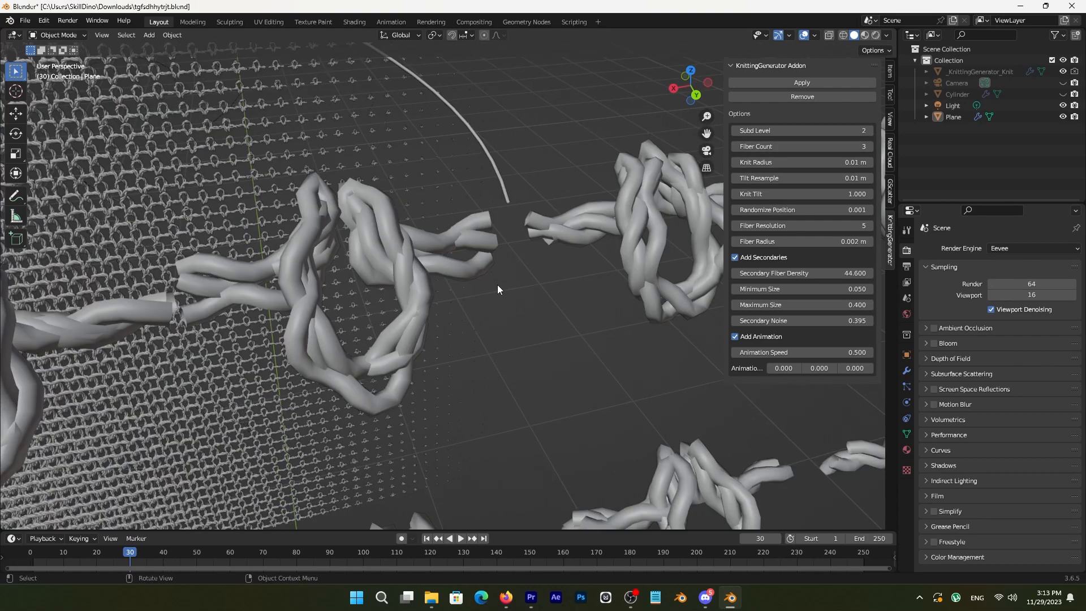
{"action": "left_click", "coordinate": [801, 130]}
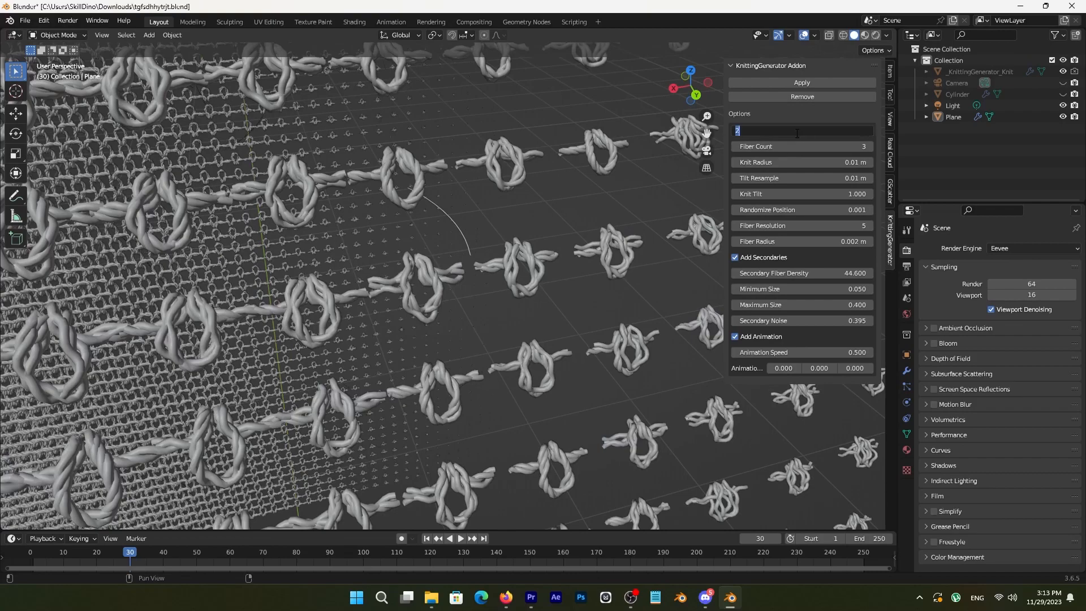